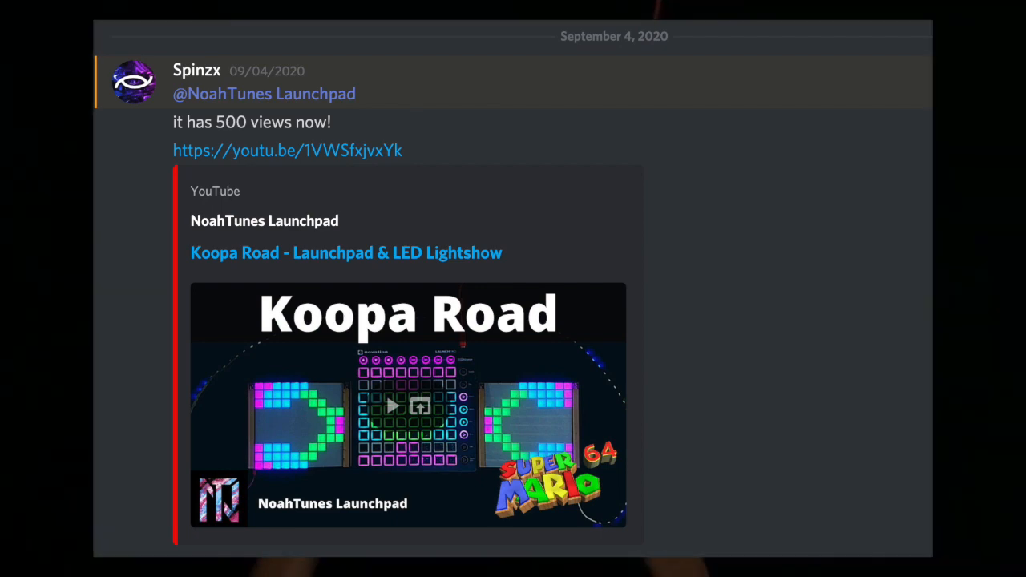
click(392, 405)
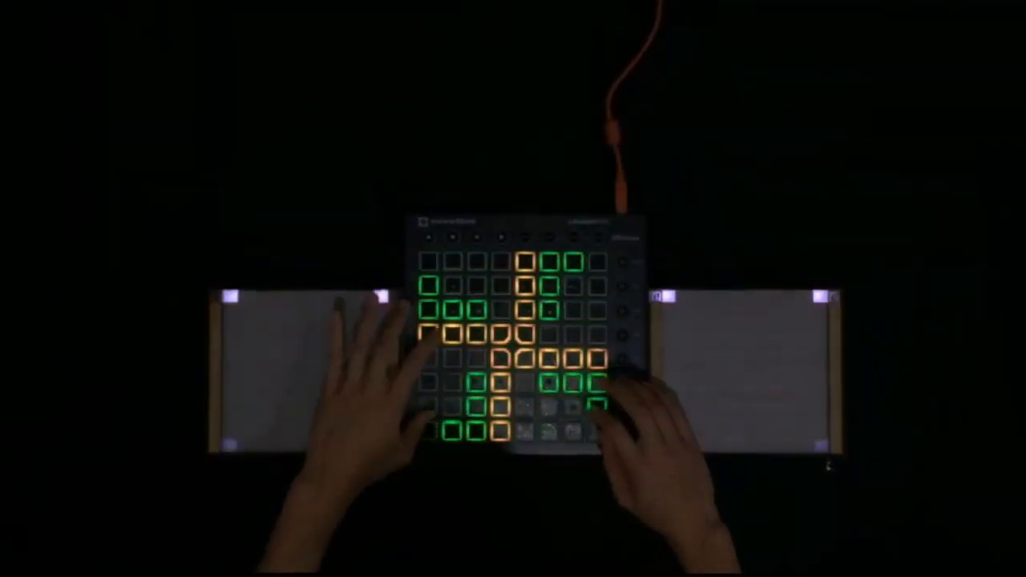